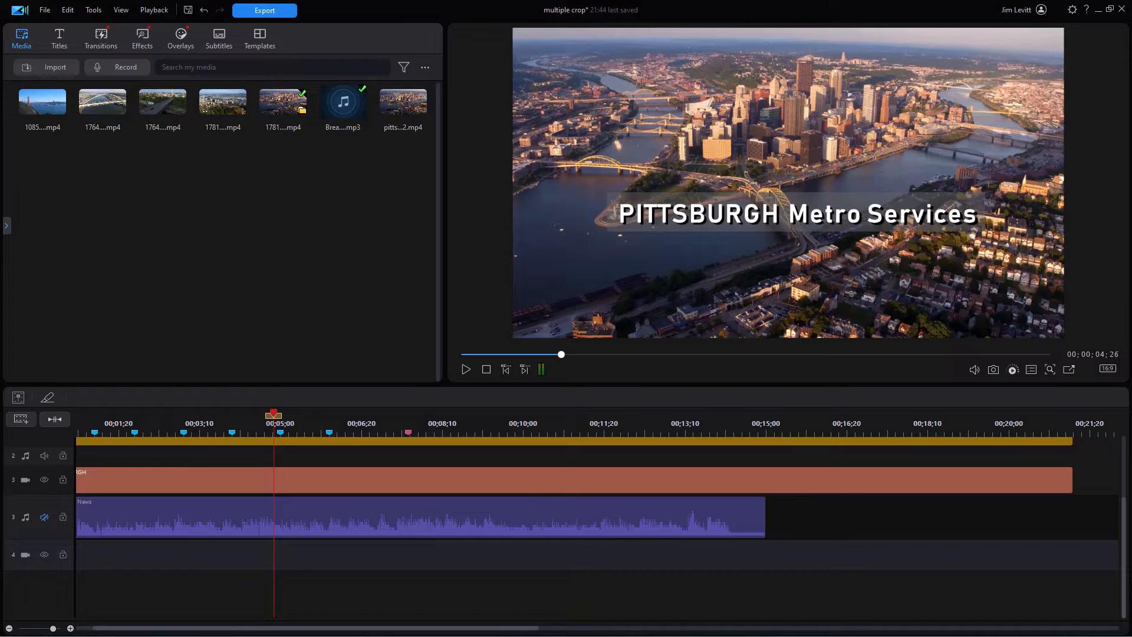
mouse_move(1098, 121)
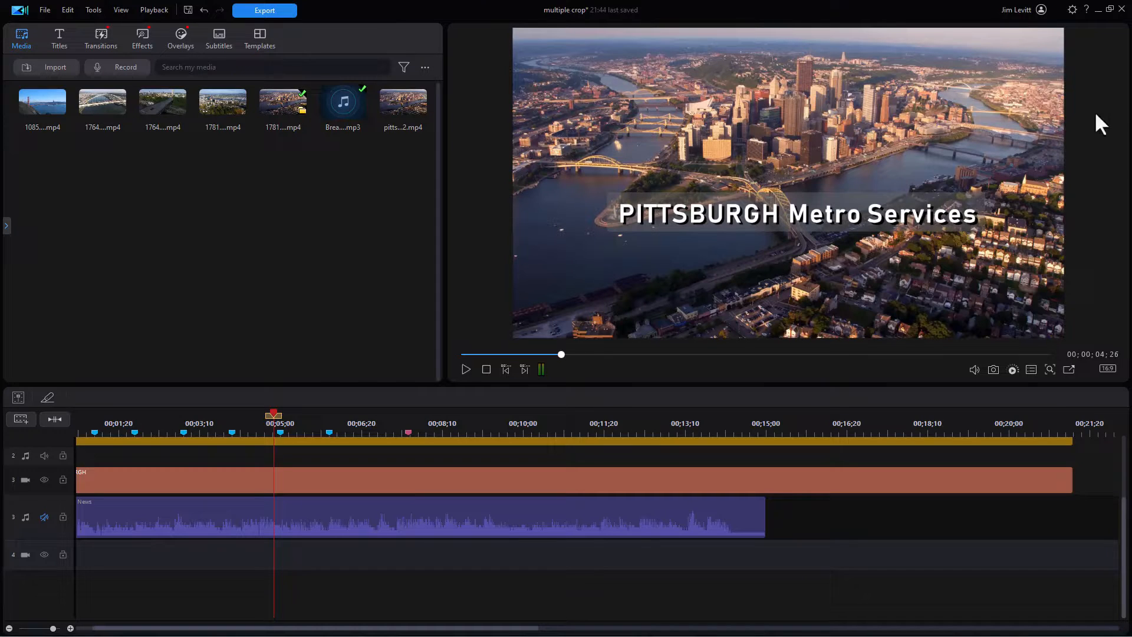
mouse_move(974, 148)
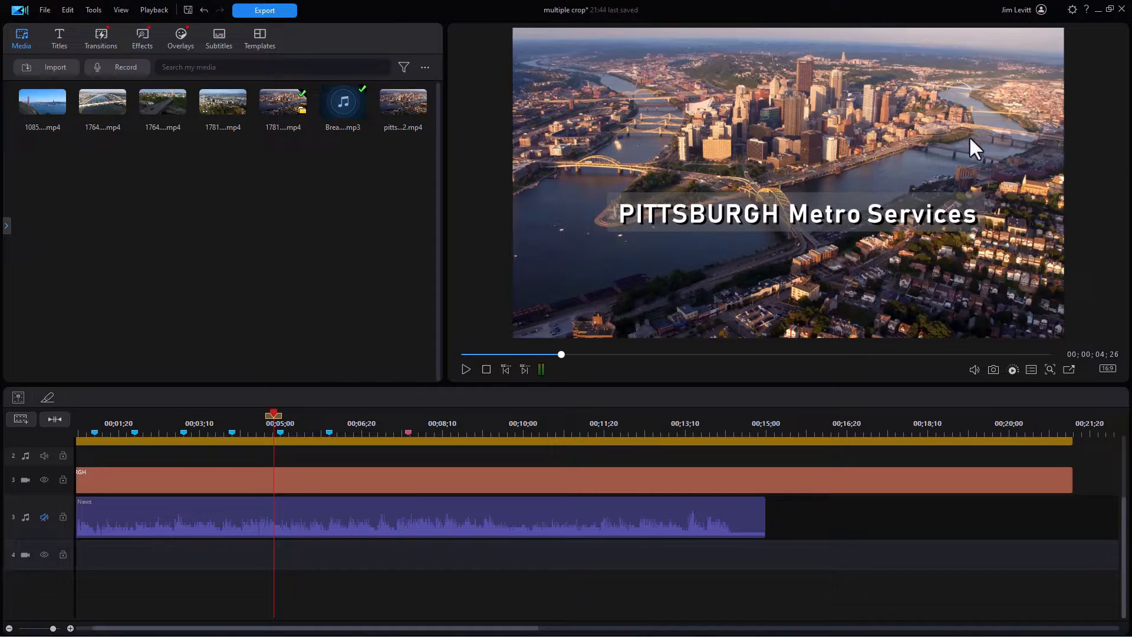
mouse_move(727, 231)
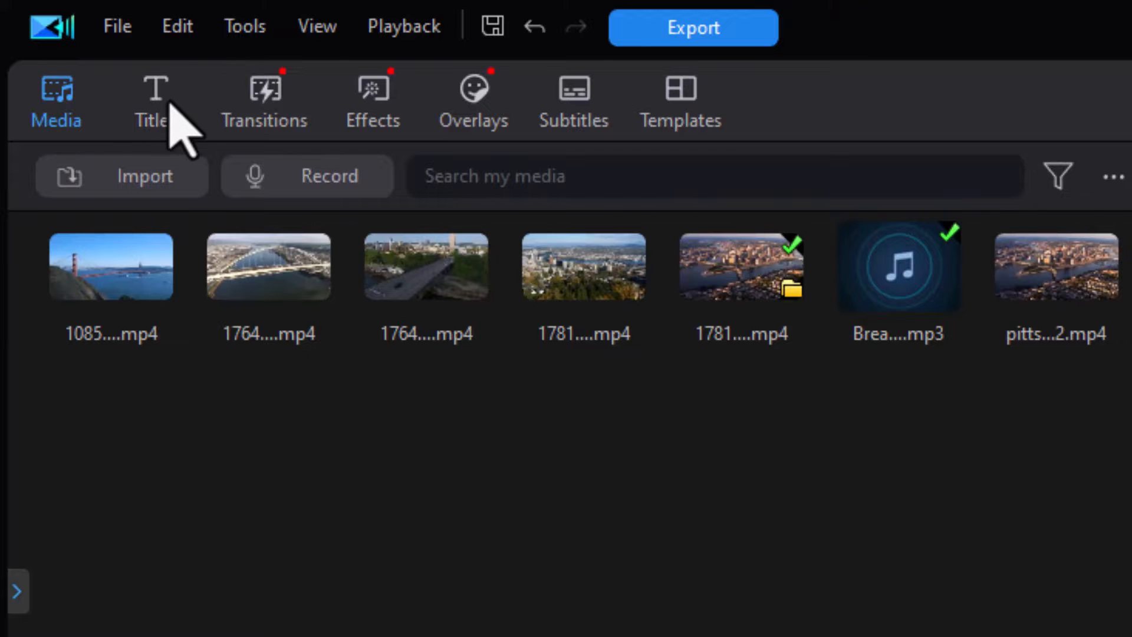
Step: Place a default title template on the empty track near 5 seconds from the Titles library
click(150, 102)
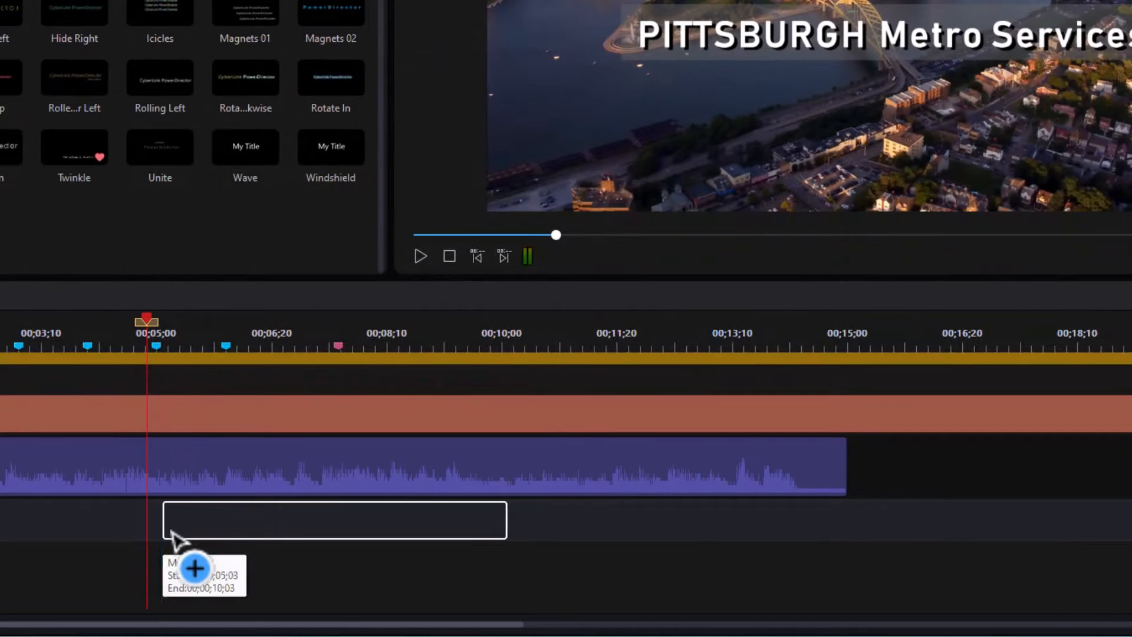
drag(193, 519, 183, 519)
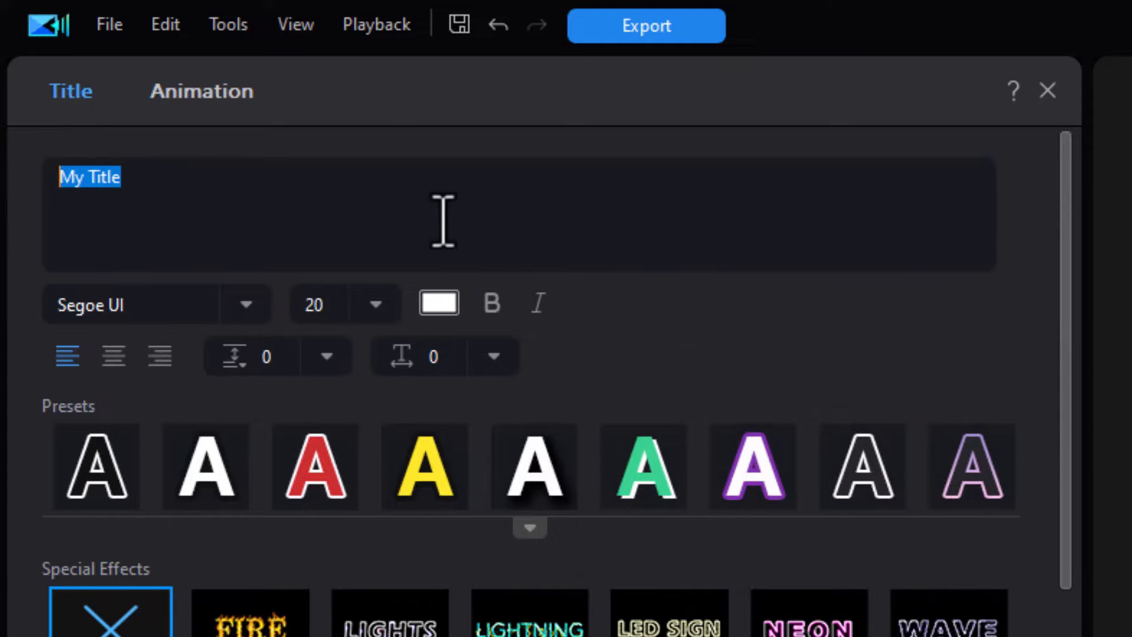
mouse_move(442, 217)
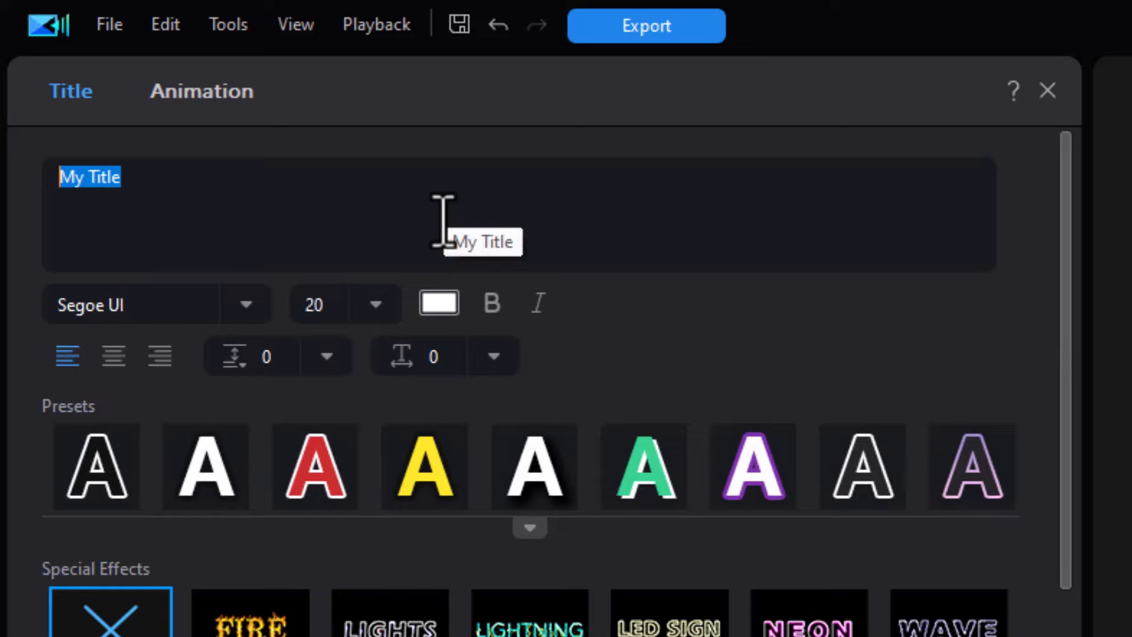
Step: Enter 'Expanding Business Services' as the title text in 14-point Sitka Banner Semibold
text(Expanding Business Services)
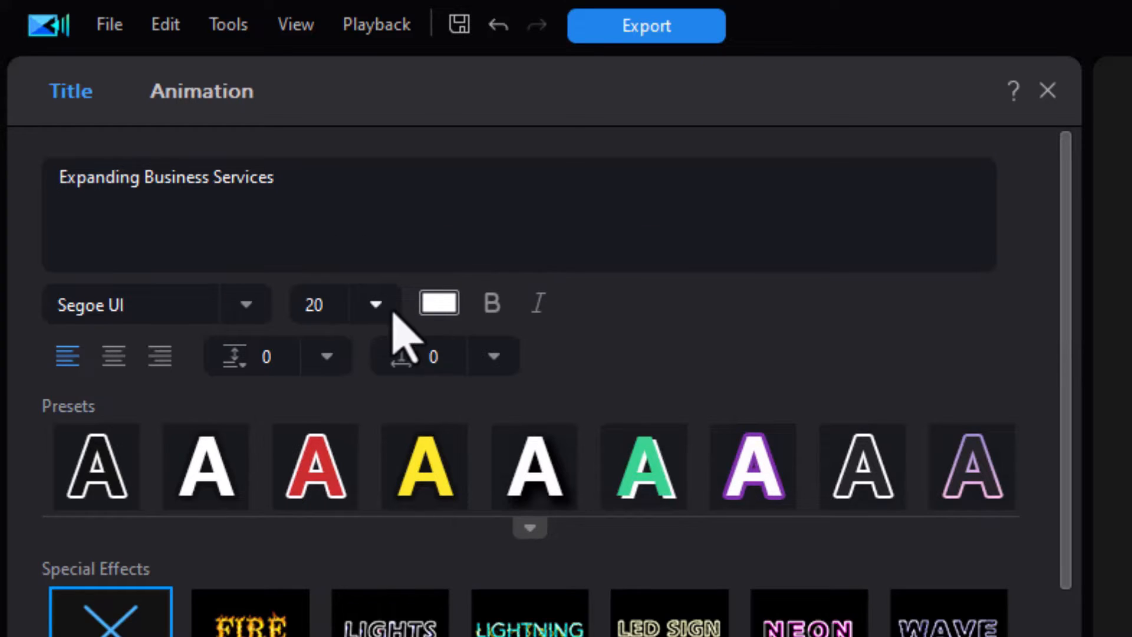
click(374, 303)
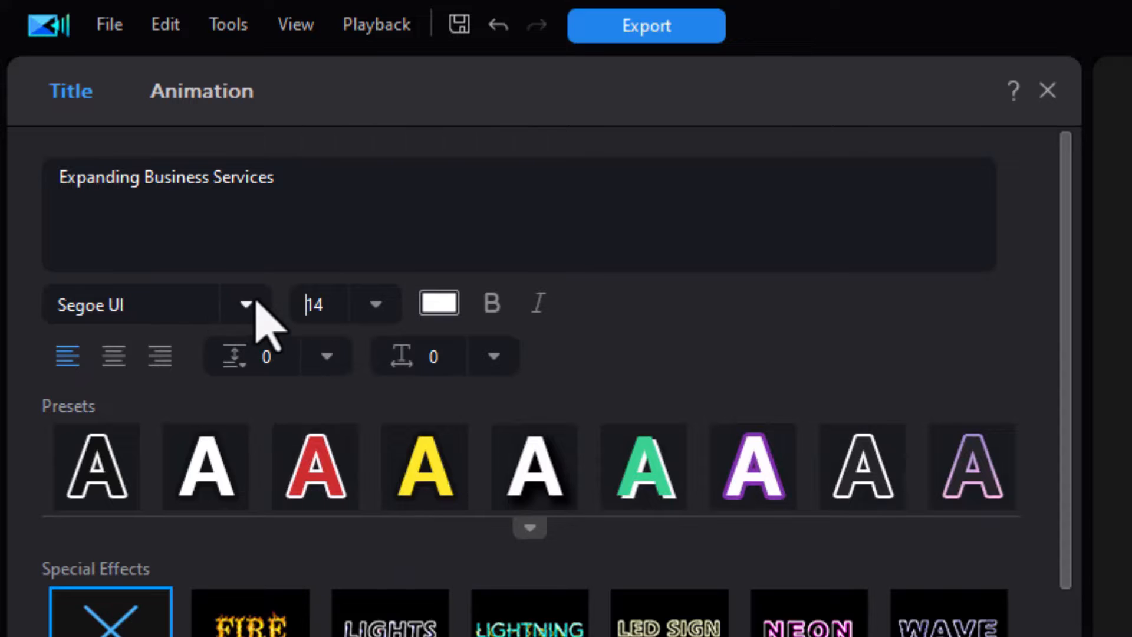
click(246, 304)
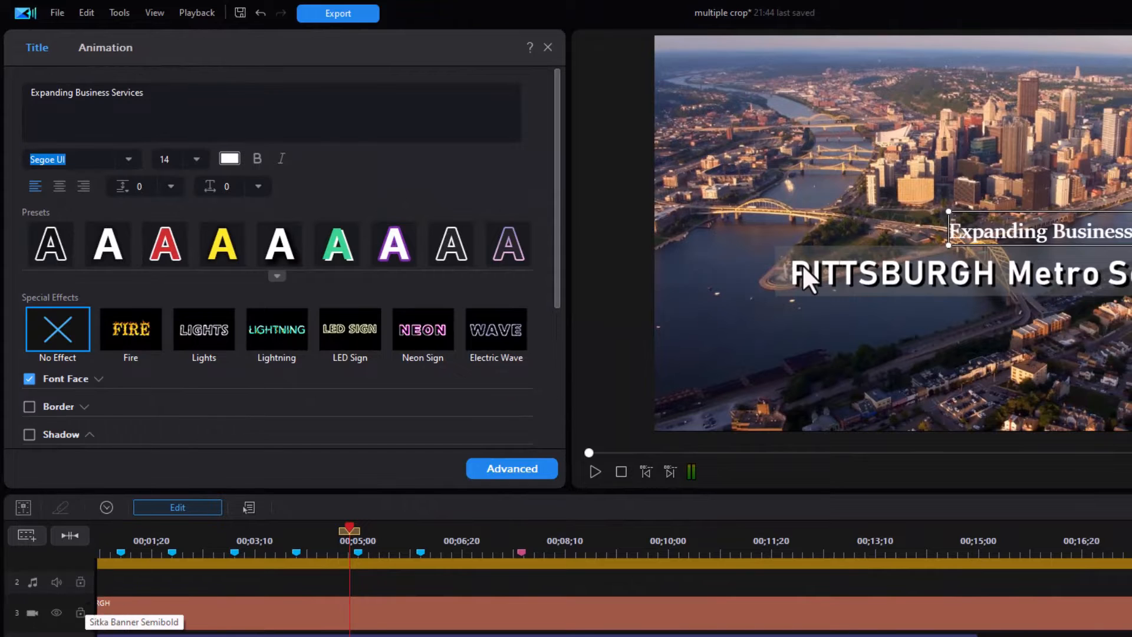
click(72, 159)
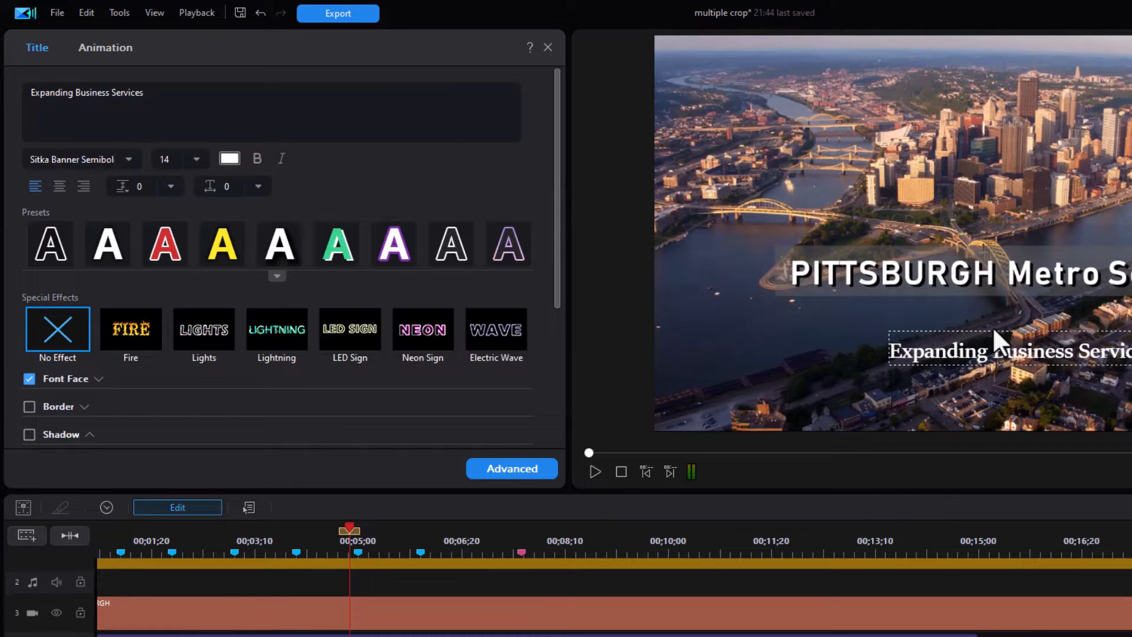
Step: Position the title below the main title and enable its text shadow
click(62, 434)
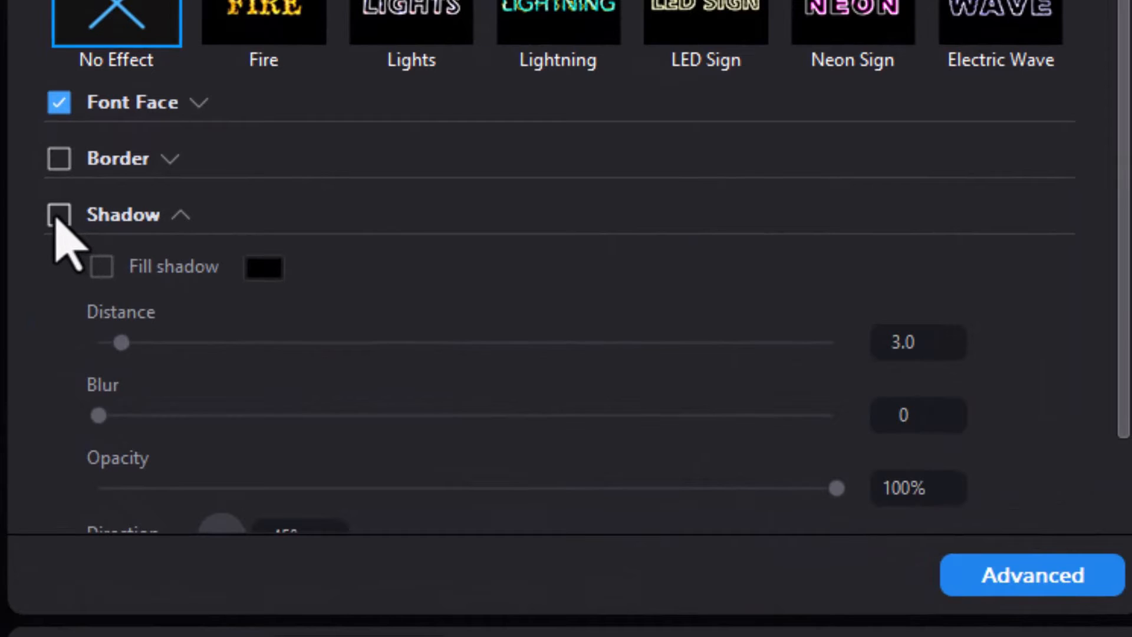
click(59, 213)
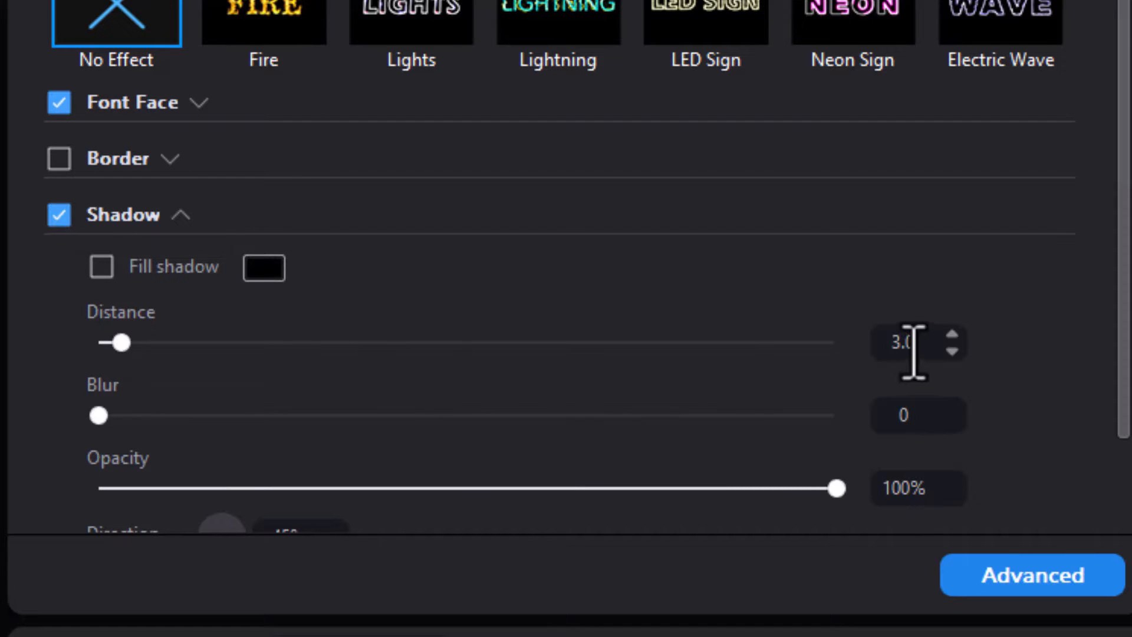
triple_click(908, 342)
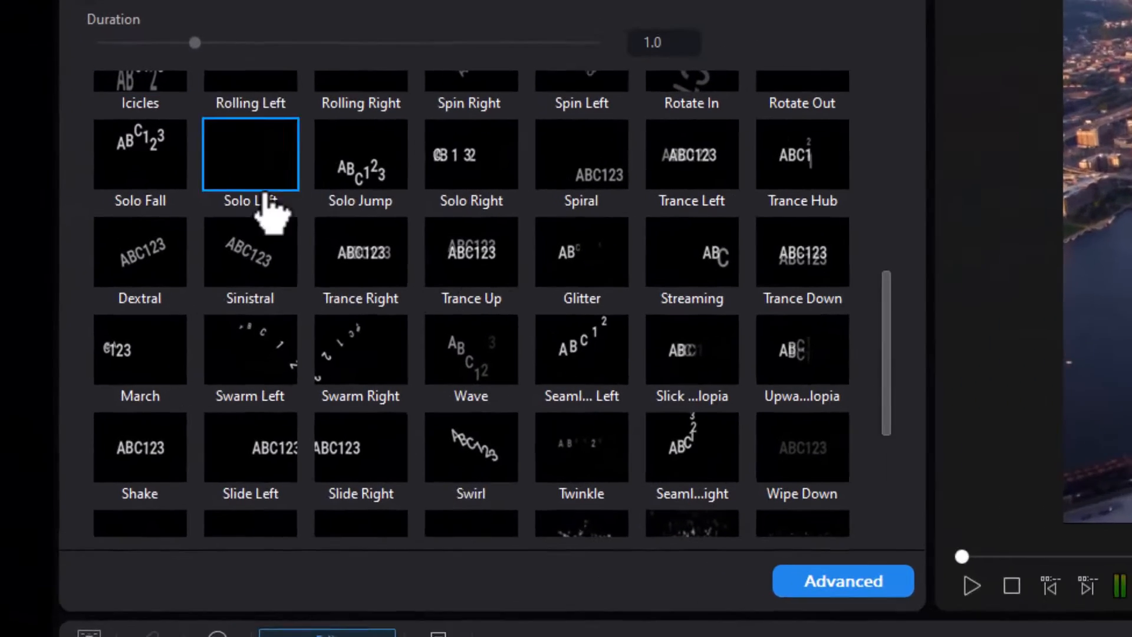
Step: Apply a letter-by-letter entrance animation preset to the title
click(736, 464)
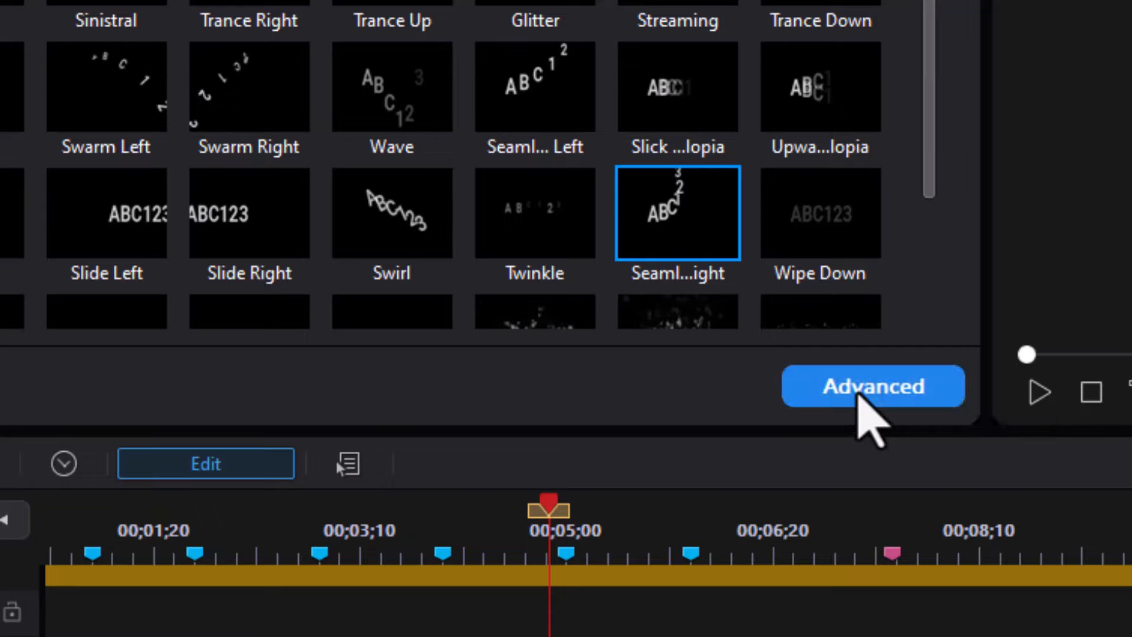
Step: Preview the subtitle's swirling entrance animation in the advanced title editor
click(872, 384)
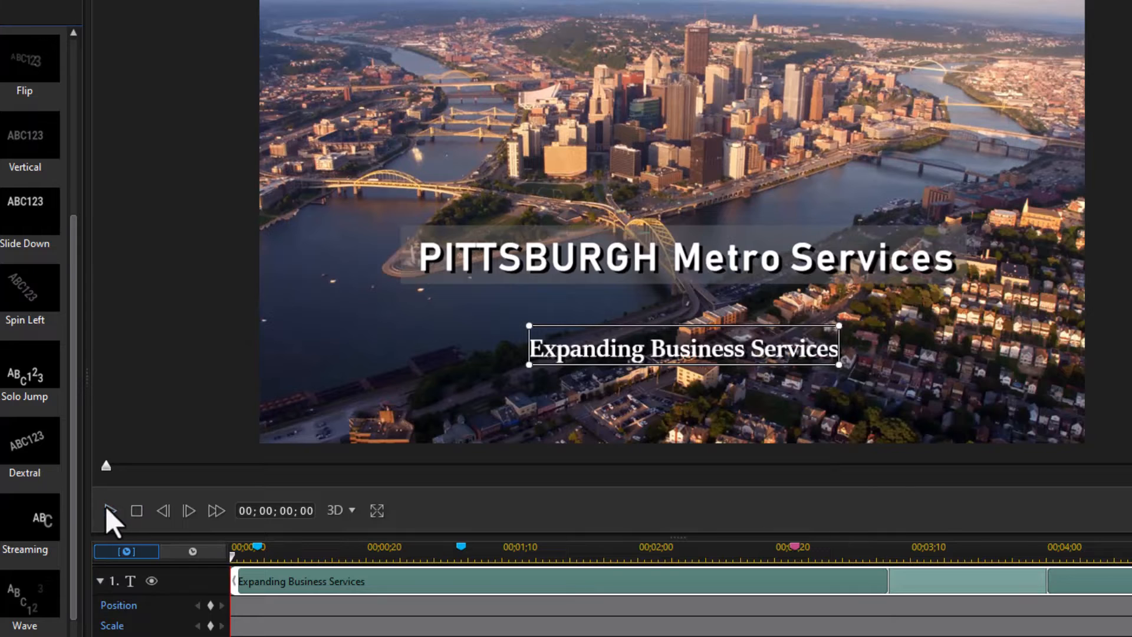
click(109, 511)
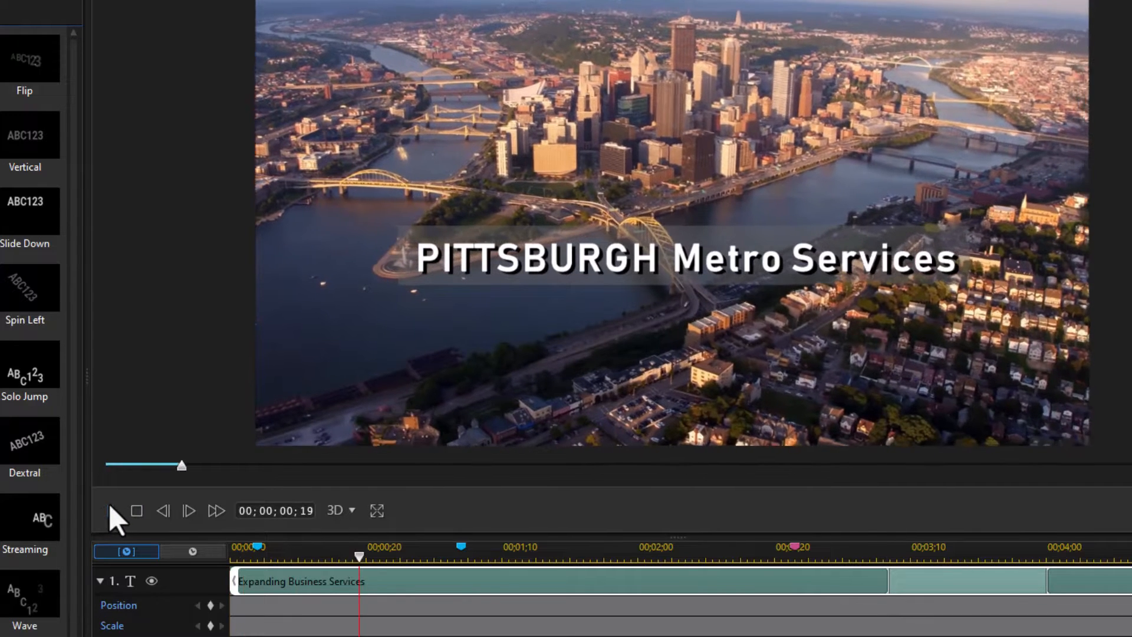
click(111, 511)
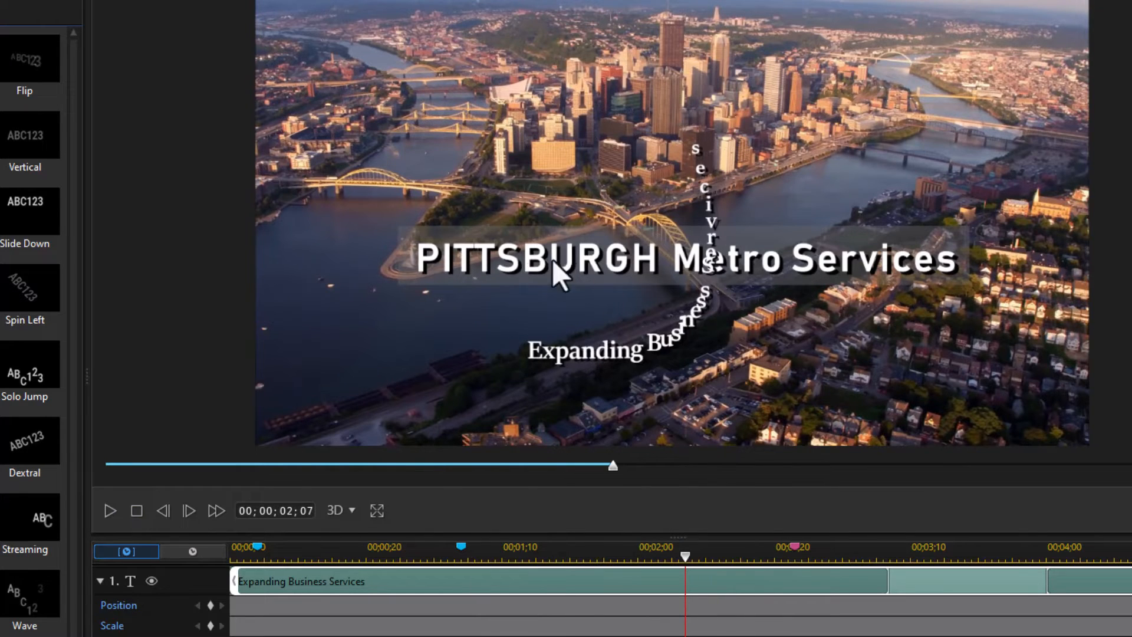
mouse_move(682, 346)
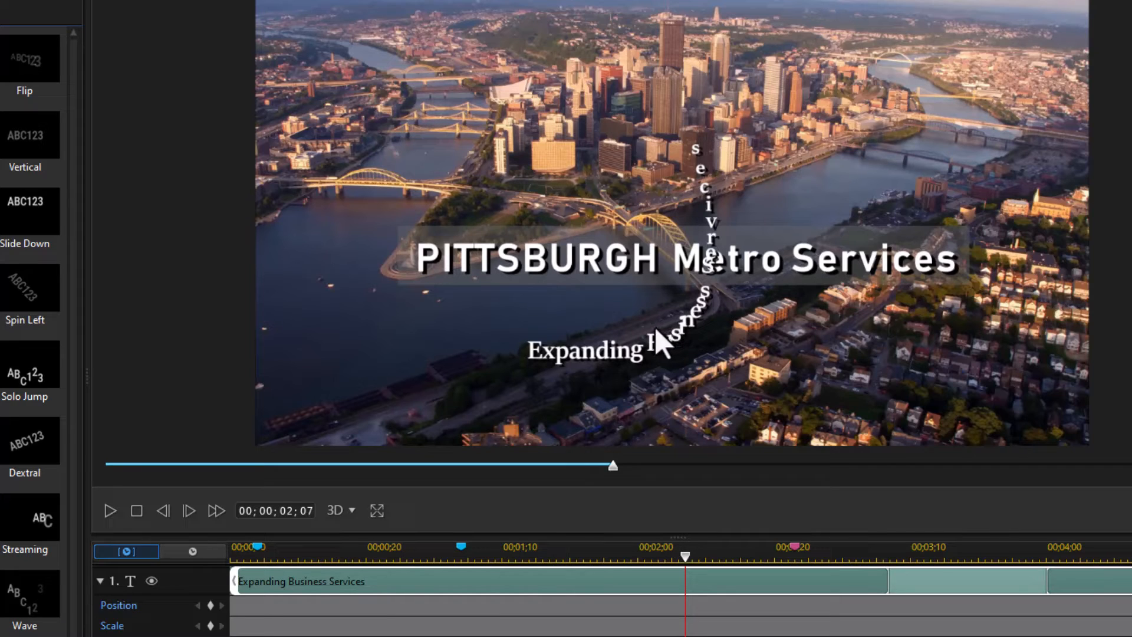
mouse_move(581, 372)
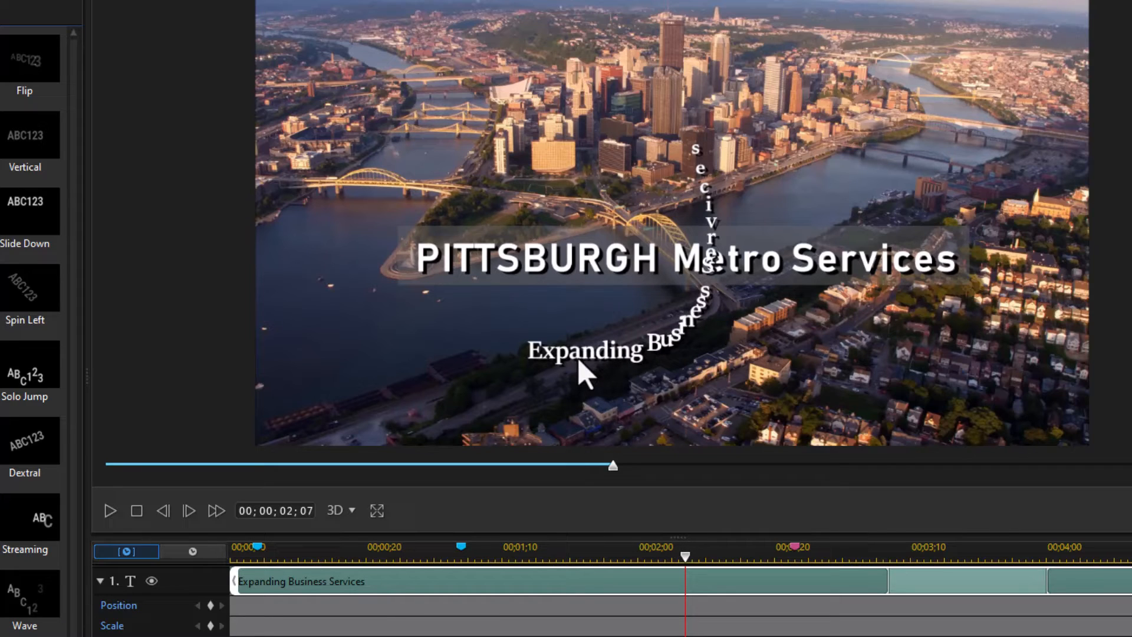
mouse_move(735, 272)
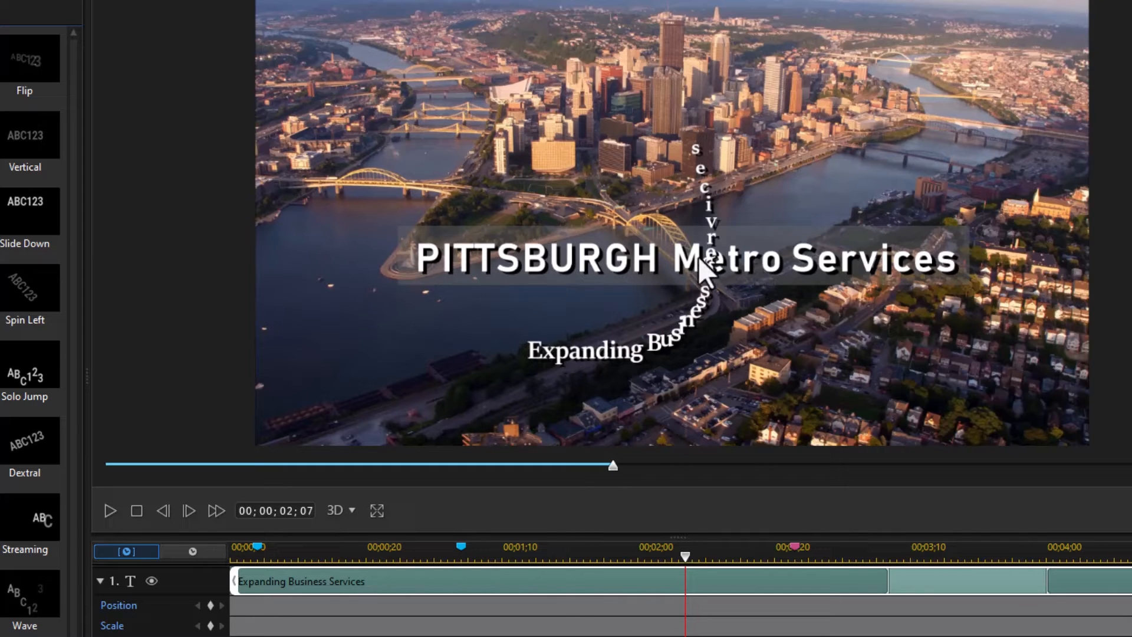
mouse_move(207, 330)
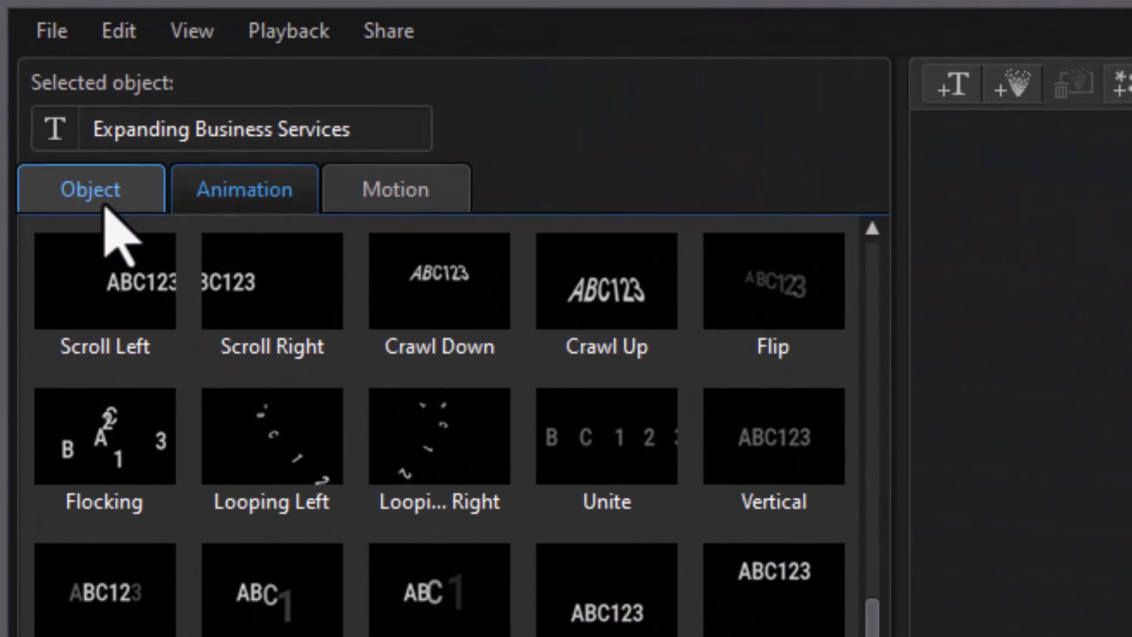
Step: Enable the Title Reveal Mask and resize it to cover only the lower third of the frame
click(90, 188)
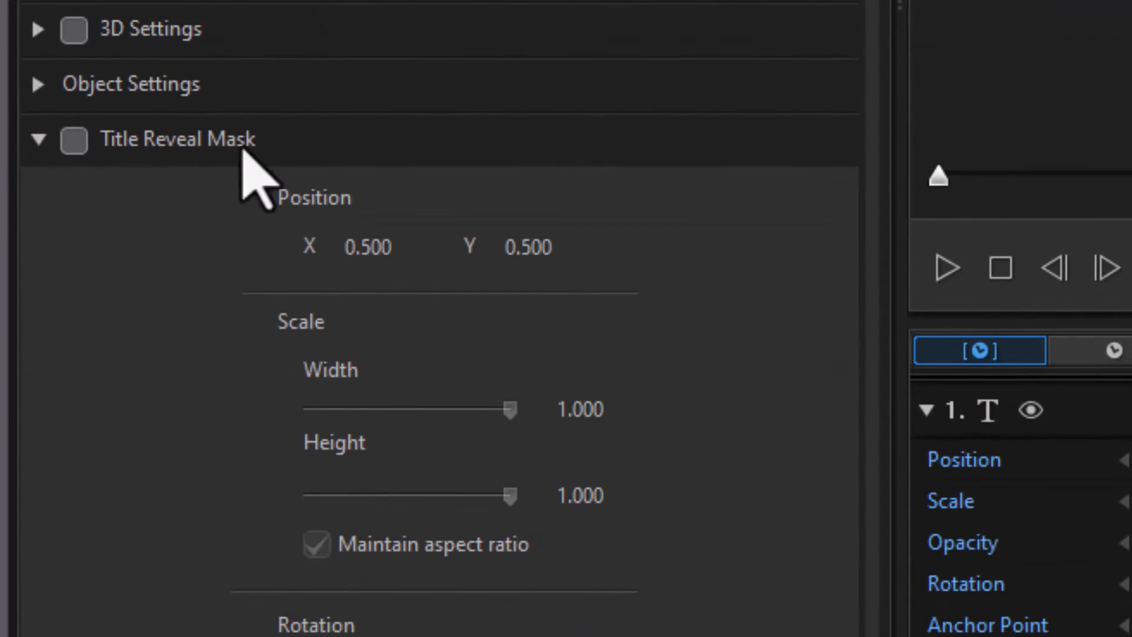
click(72, 140)
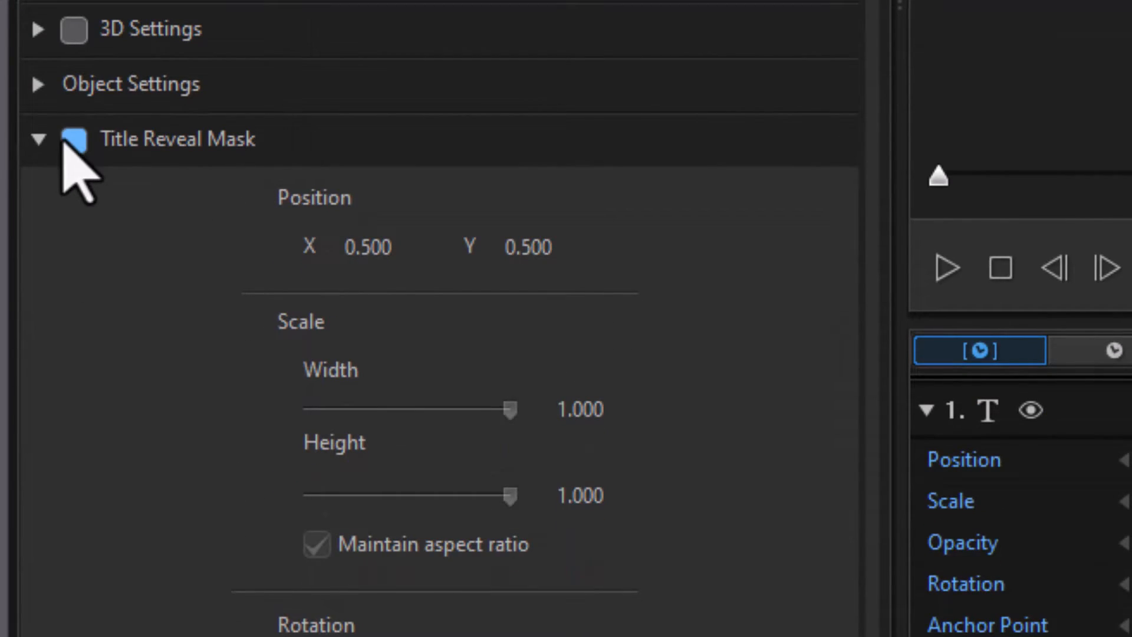
click(73, 139)
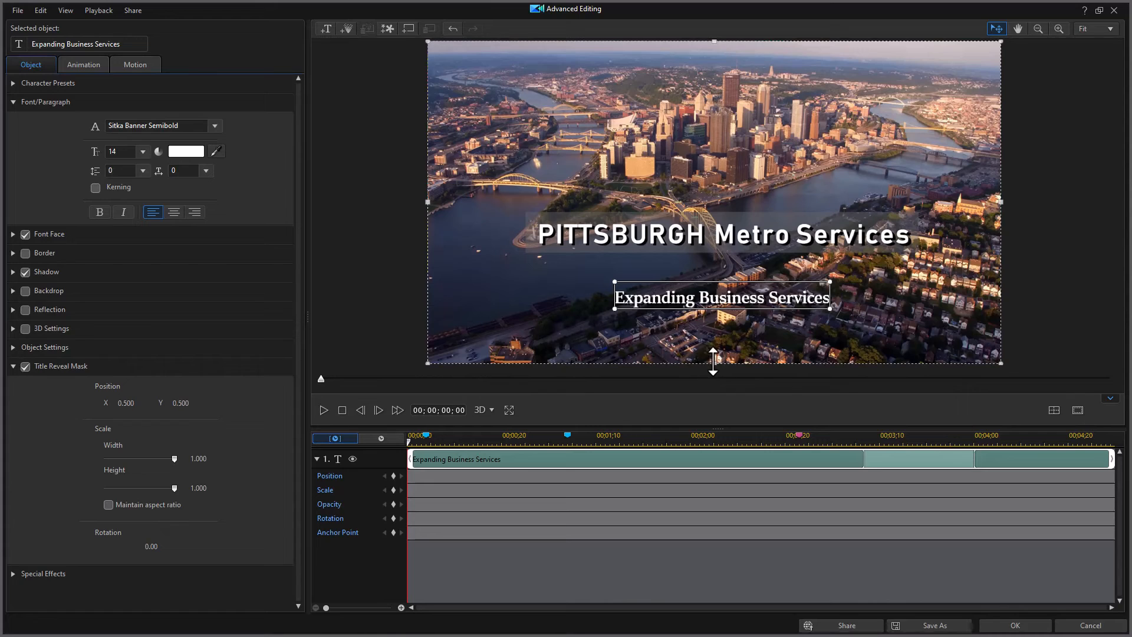
mouse_move(622, 268)
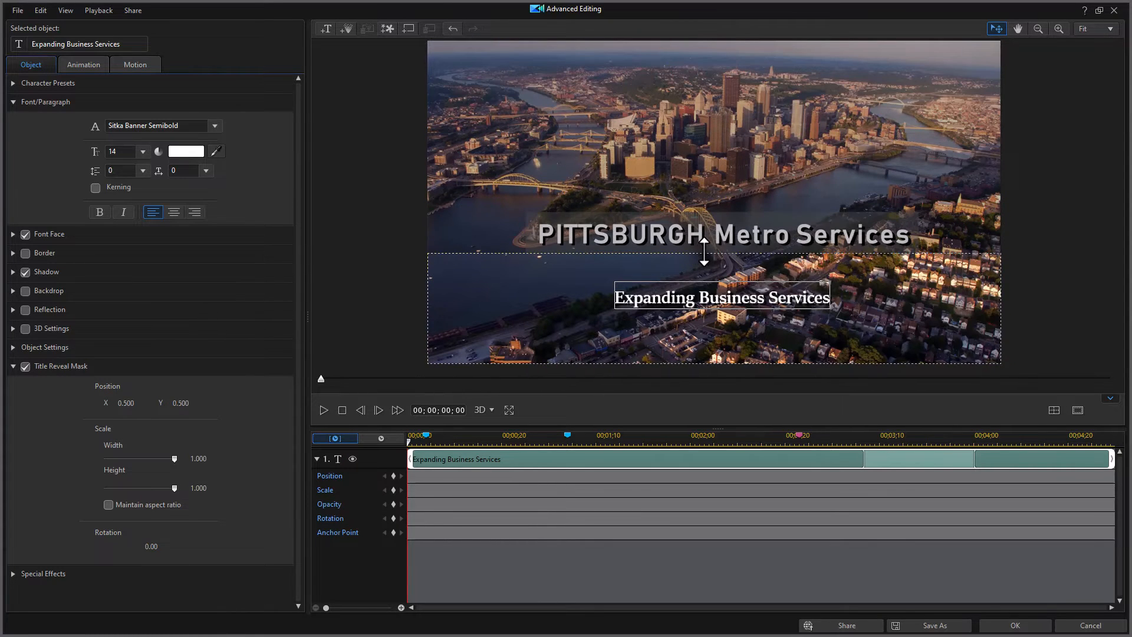
drag(705, 245, 713, 299)
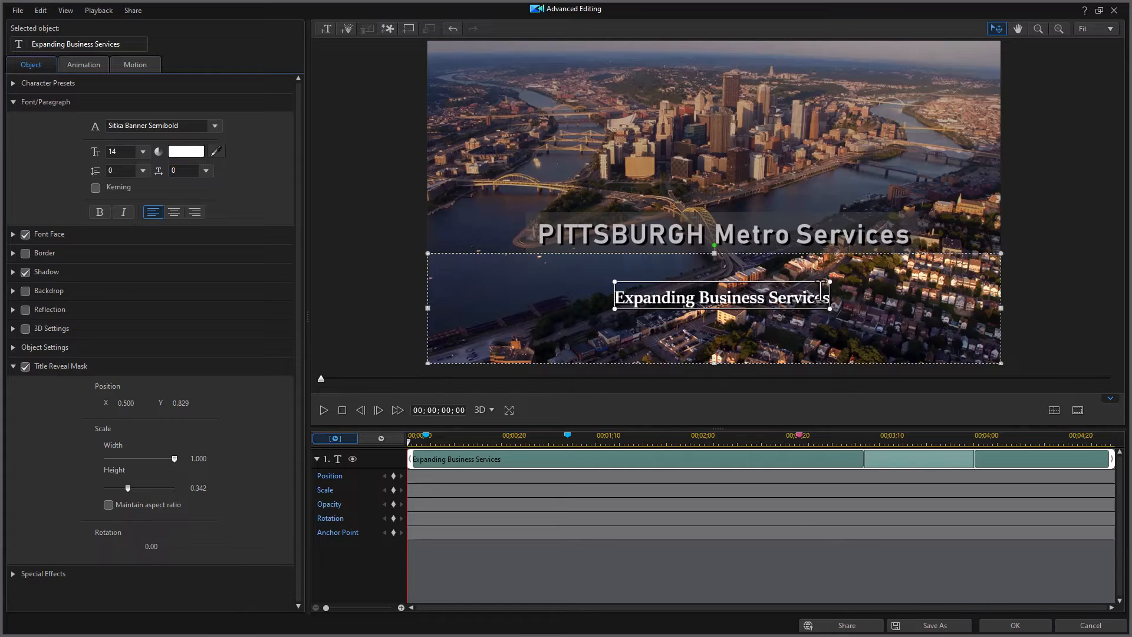
mouse_move(482, 299)
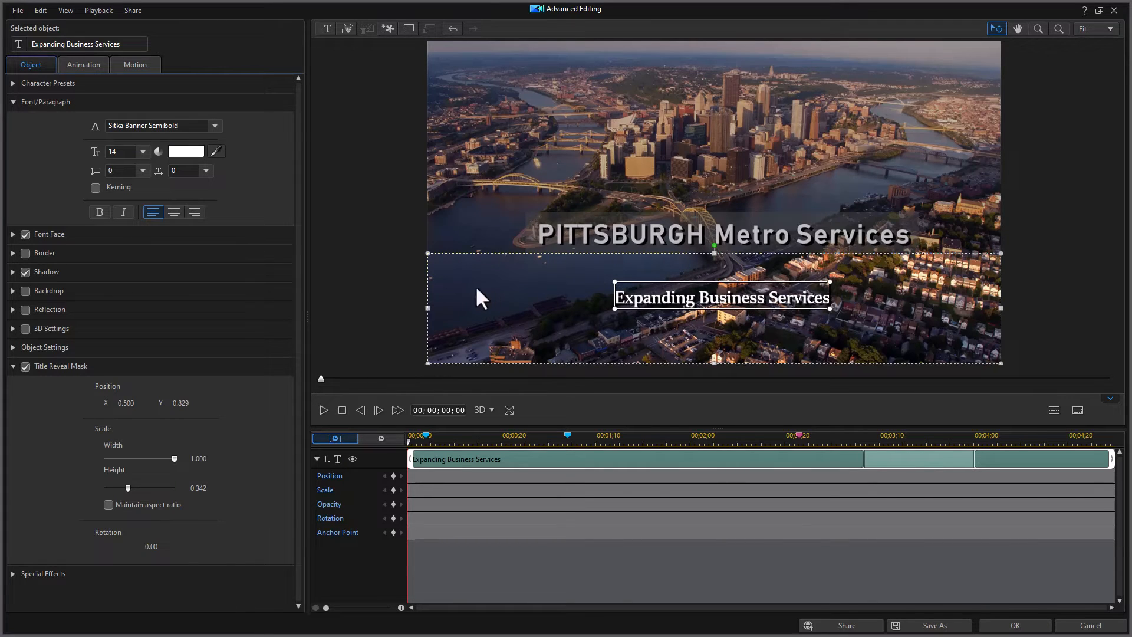
mouse_move(521, 334)
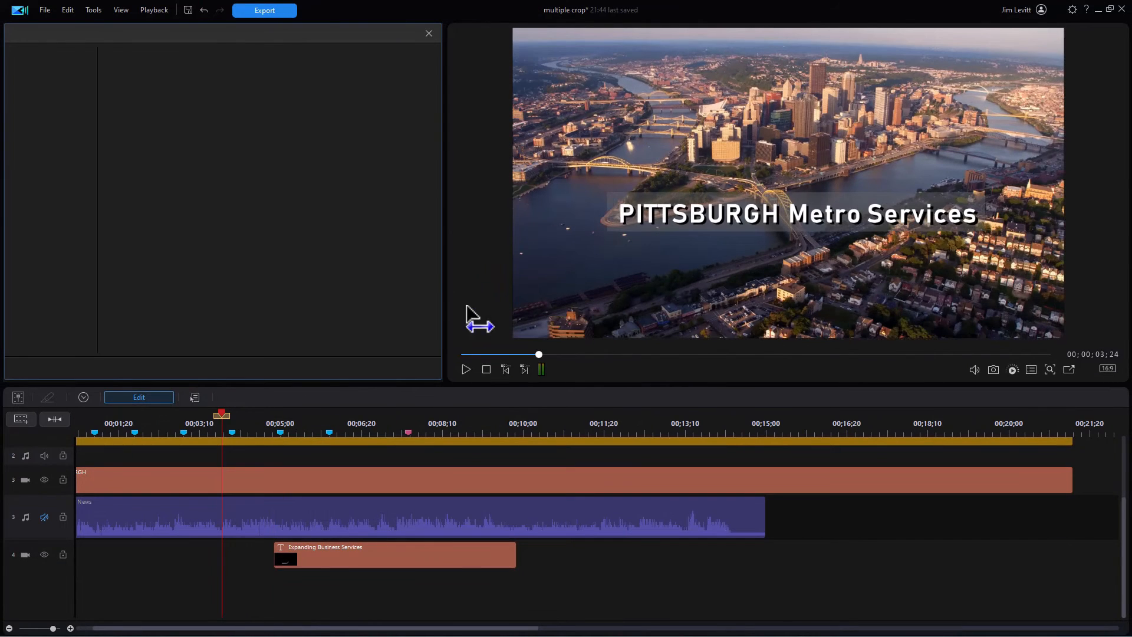
Step: Close the title designer, returning to the titles library
click(59, 39)
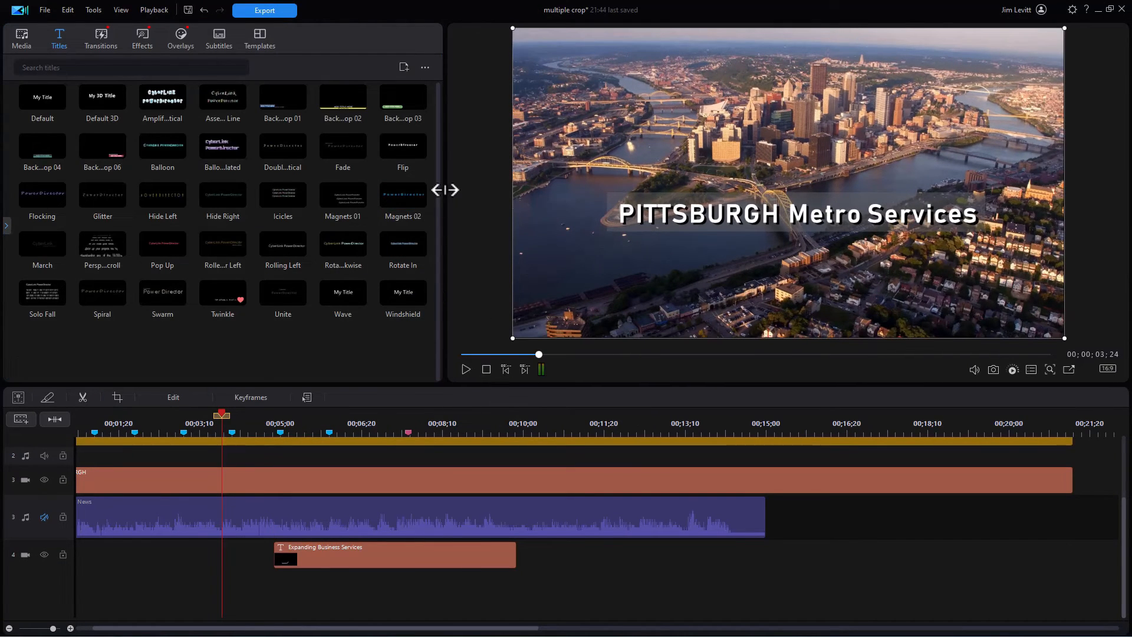